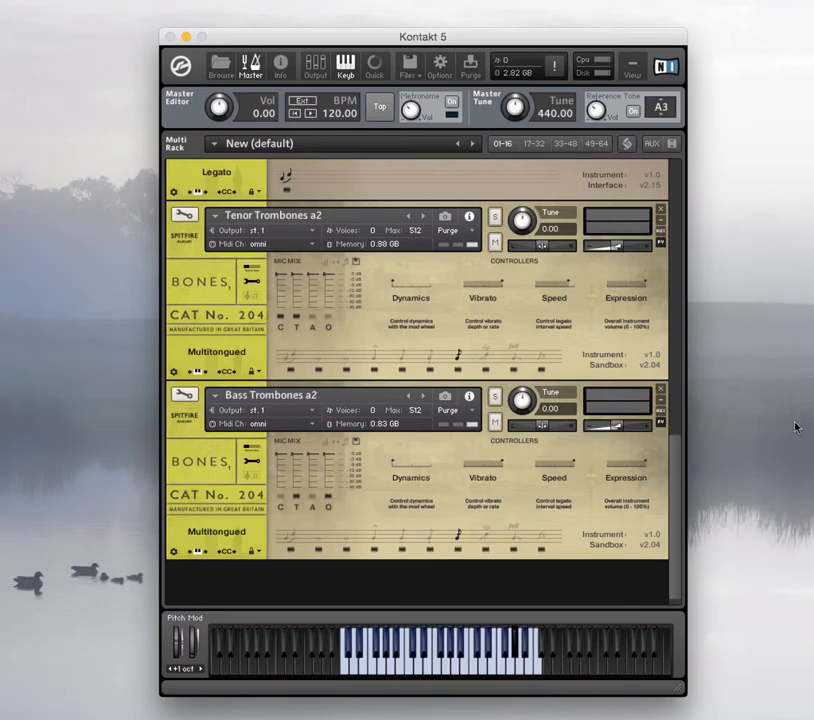
mouse_move(624, 374)
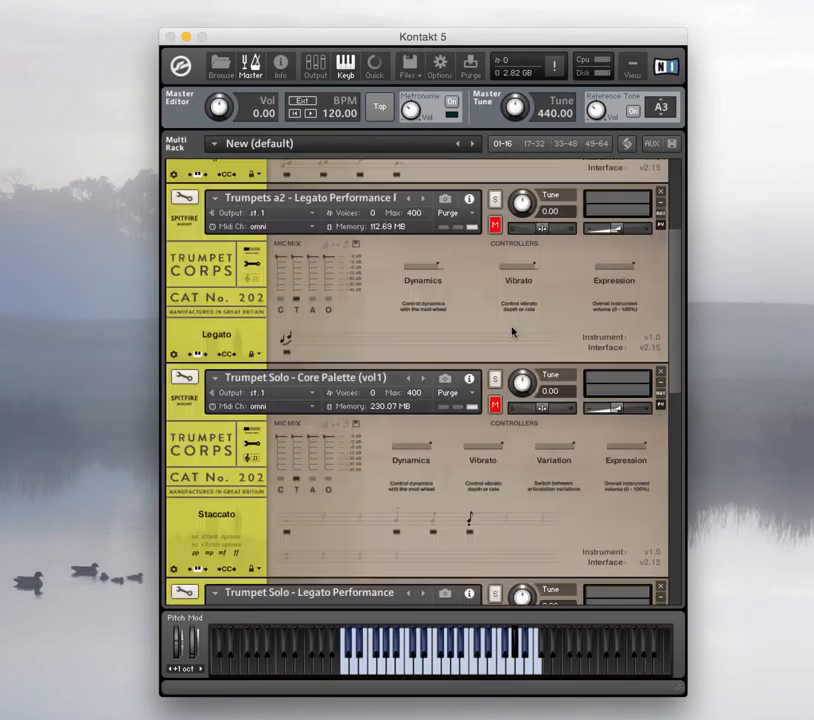
scroll(down, 3)
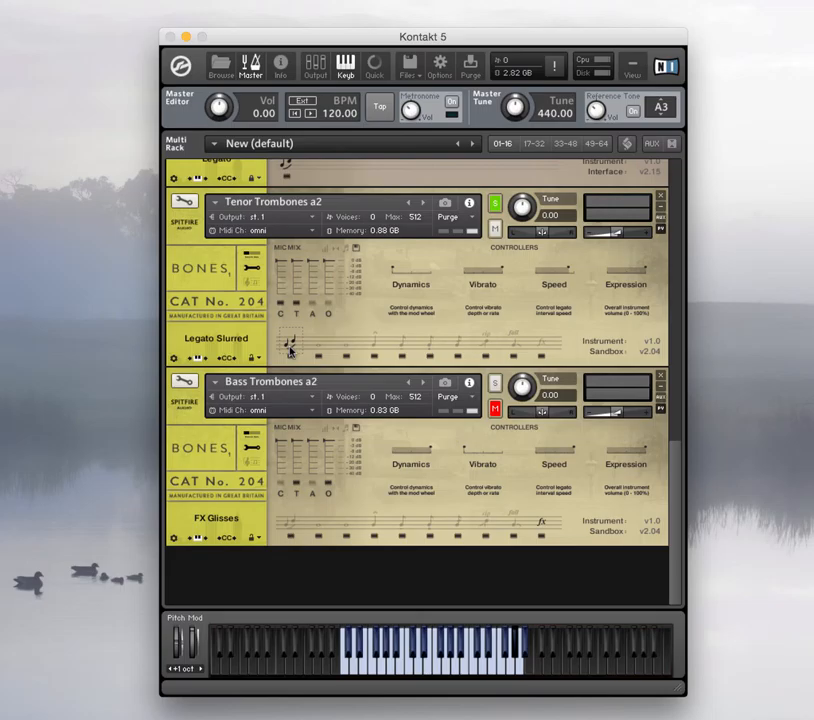
mouse_move(452, 324)
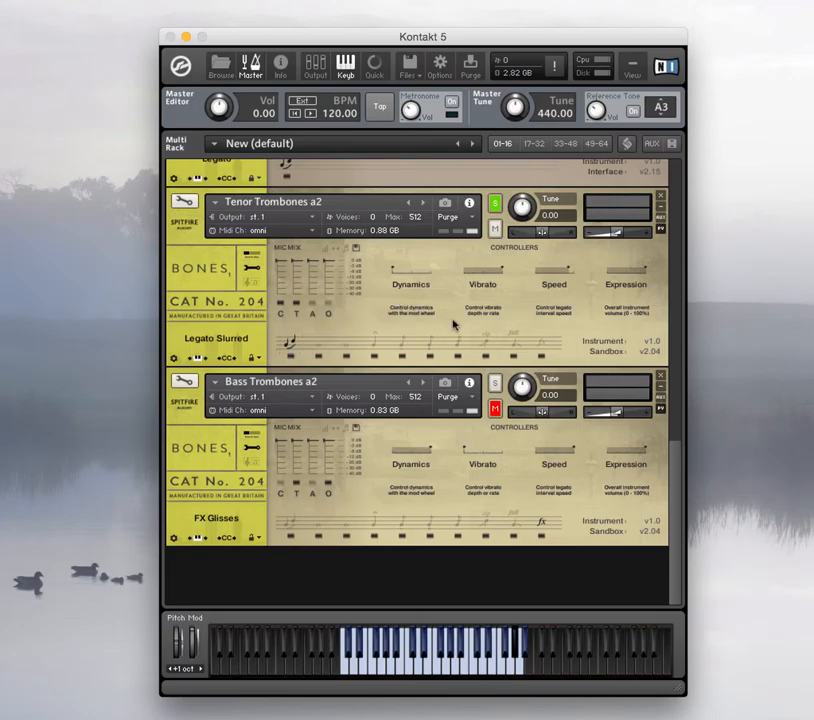